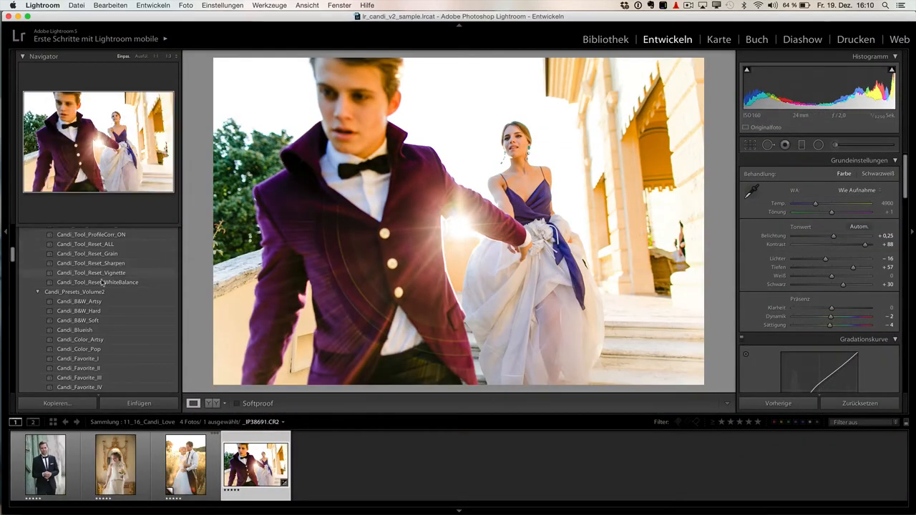
Select the first Candi Volume 2 .xmp preset file in the Candi_Presets_Volume_2.0_ACR folder
scroll("down", 3)
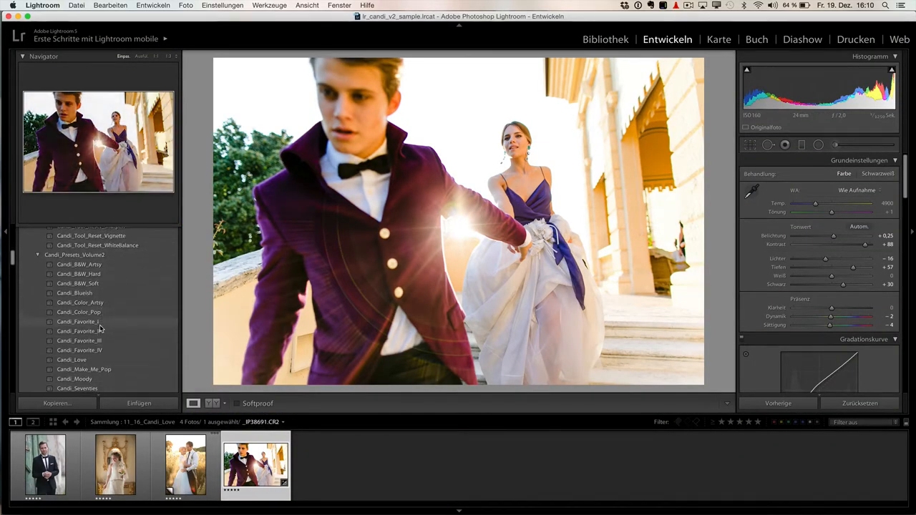
scroll("up", 3)
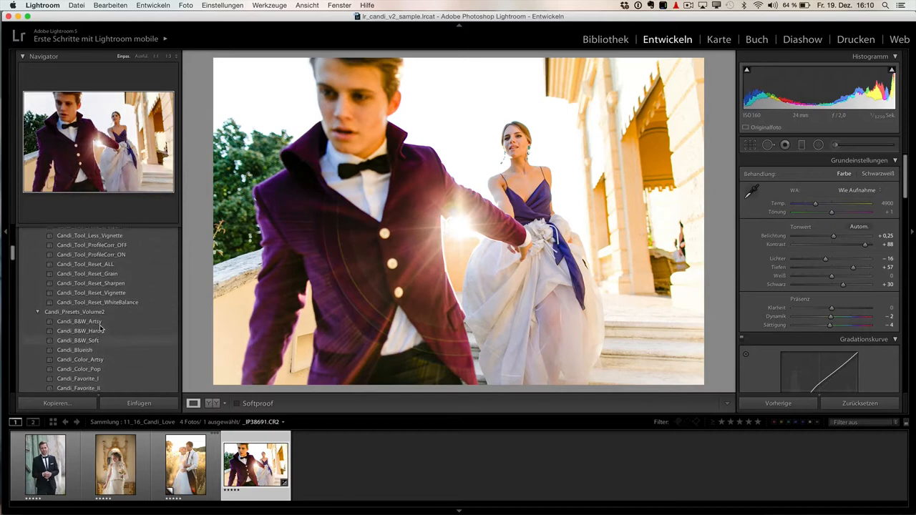
scroll("up", 3)
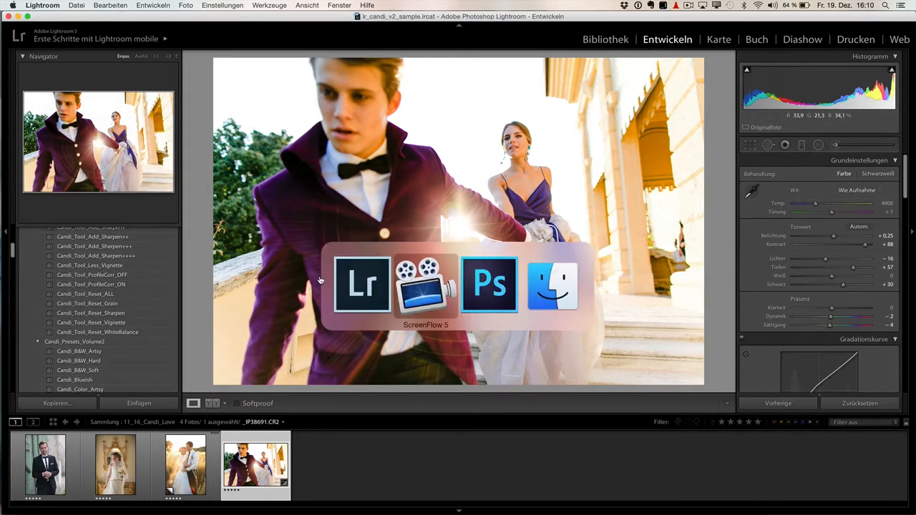
left_click(553, 284)
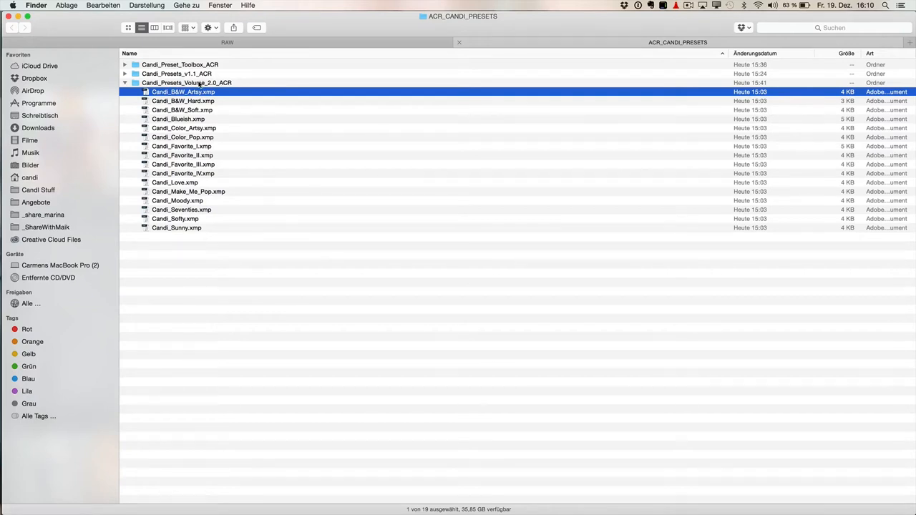
mouse_move(183, 229)
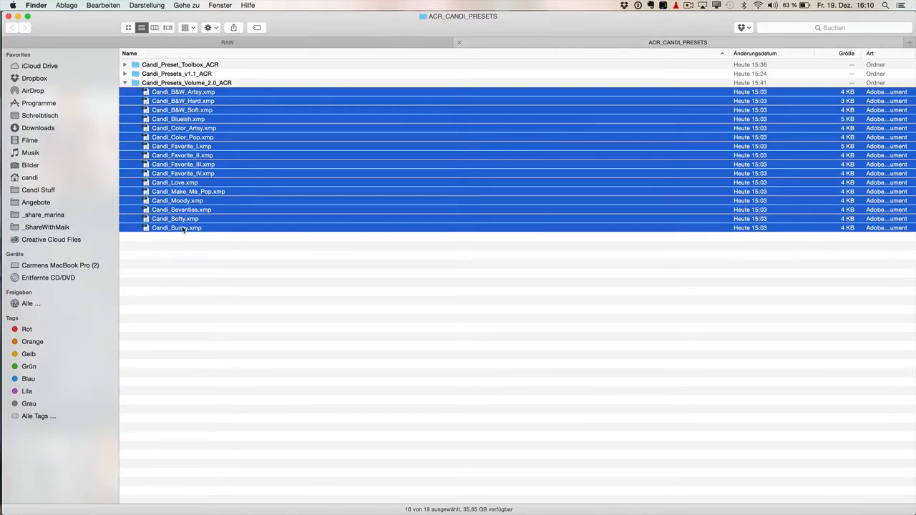
mouse_move(336, 146)
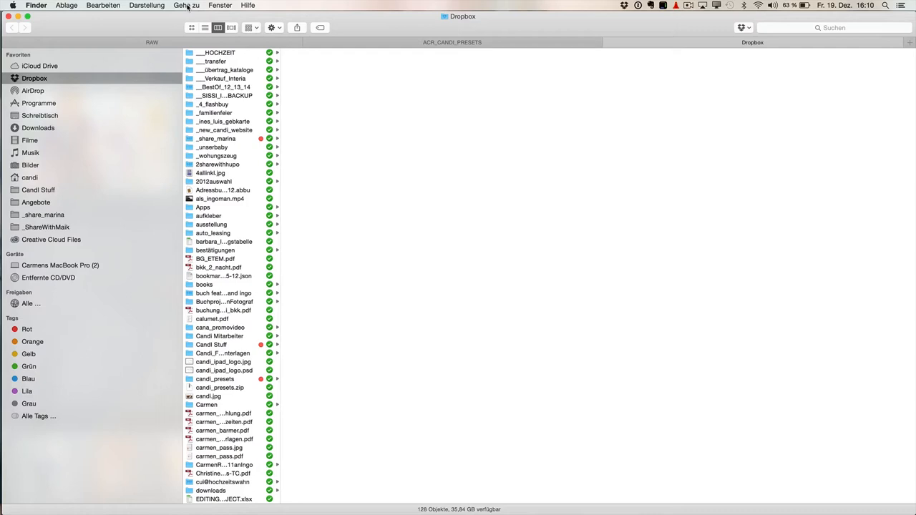
Navigate the new tab to the hidden user Library folder from the Go menu
left_click(186, 6)
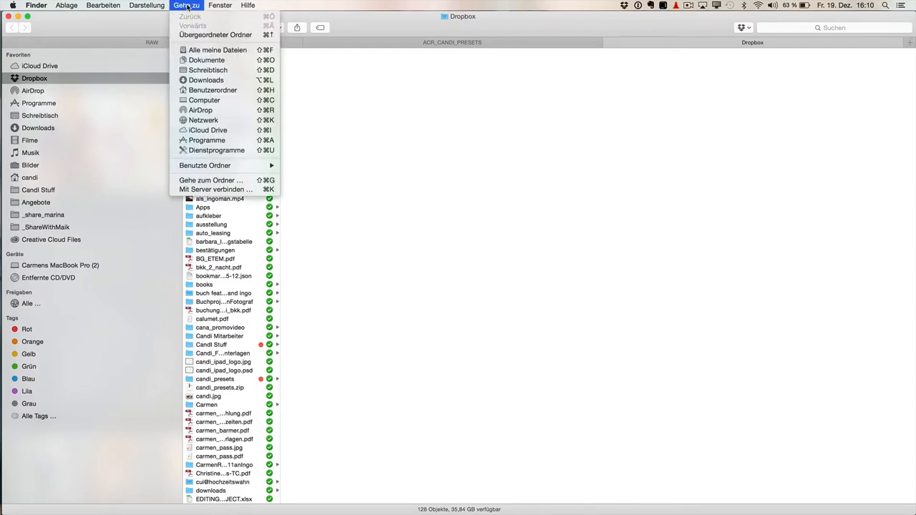
mouse_move(206, 100)
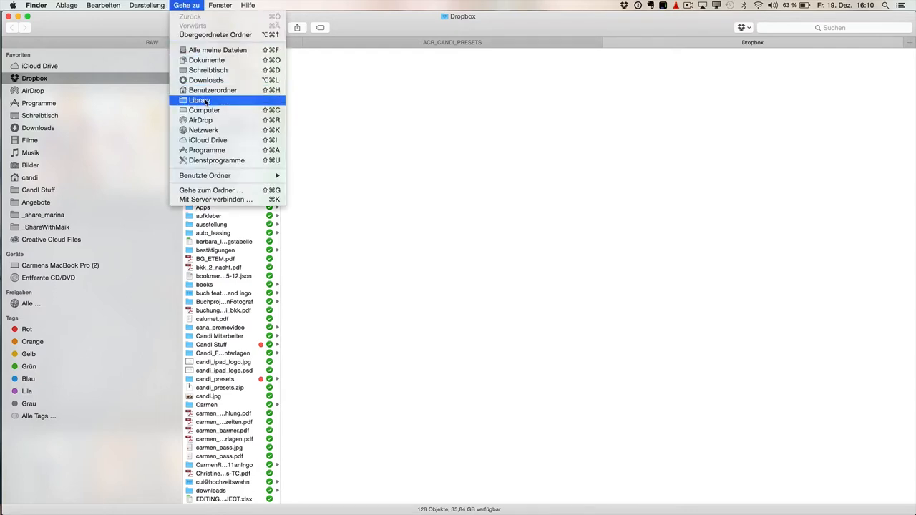
mouse_move(205, 100)
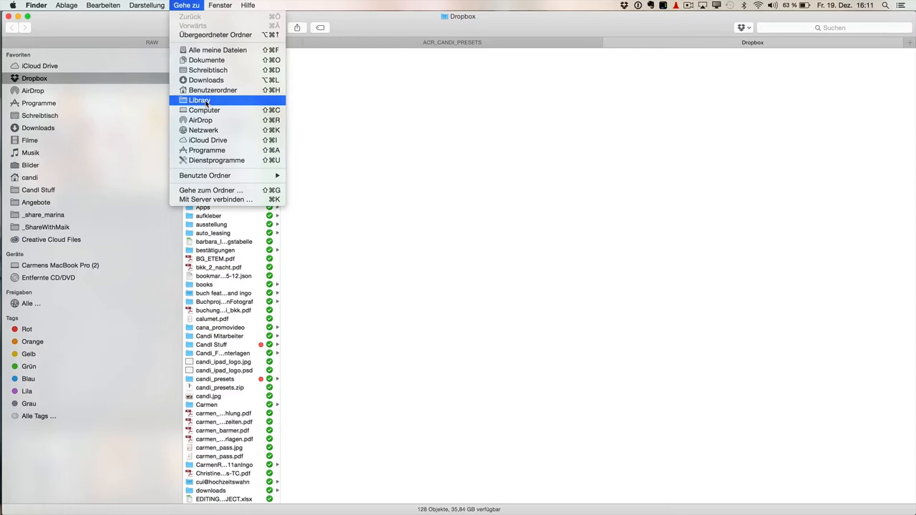
left_click(199, 100)
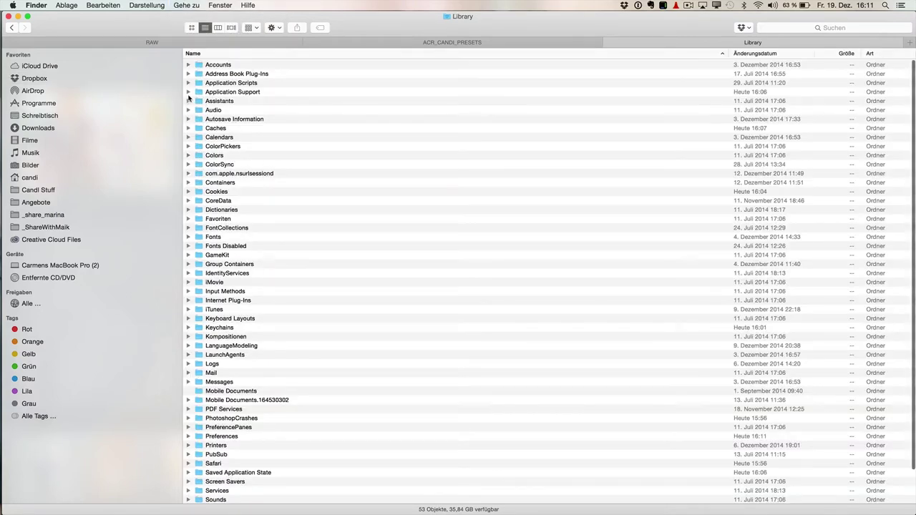
Expand Application Support > Adobe > CameraRaw and open the Camera Raw Settings folder
left_click(189, 91)
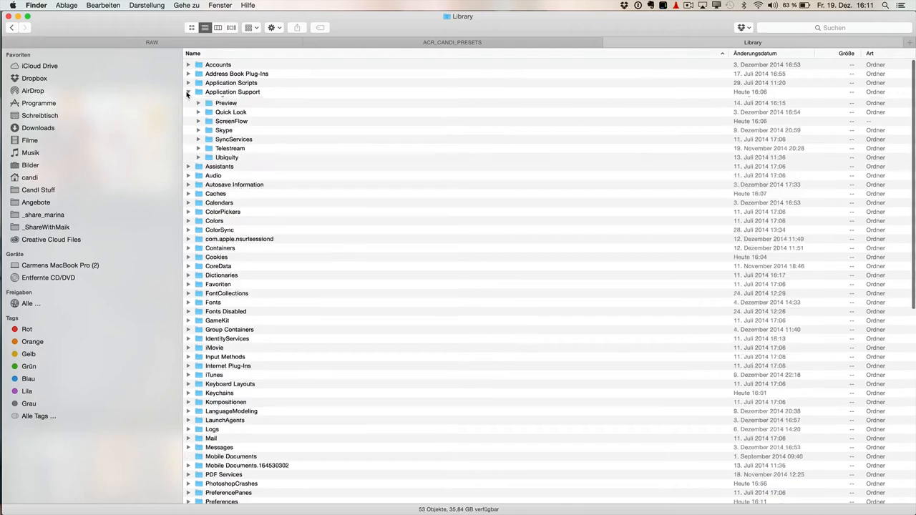
left_click(189, 92)
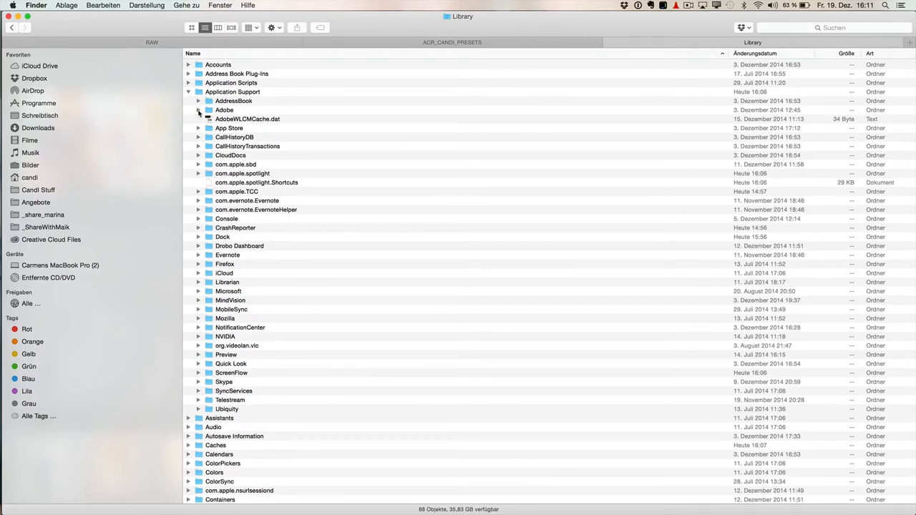
left_click(198, 109)
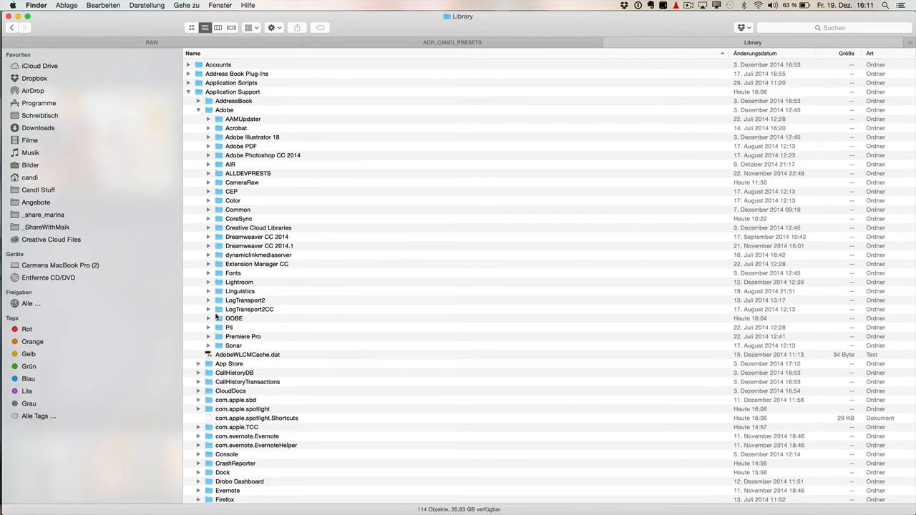
mouse_move(209, 186)
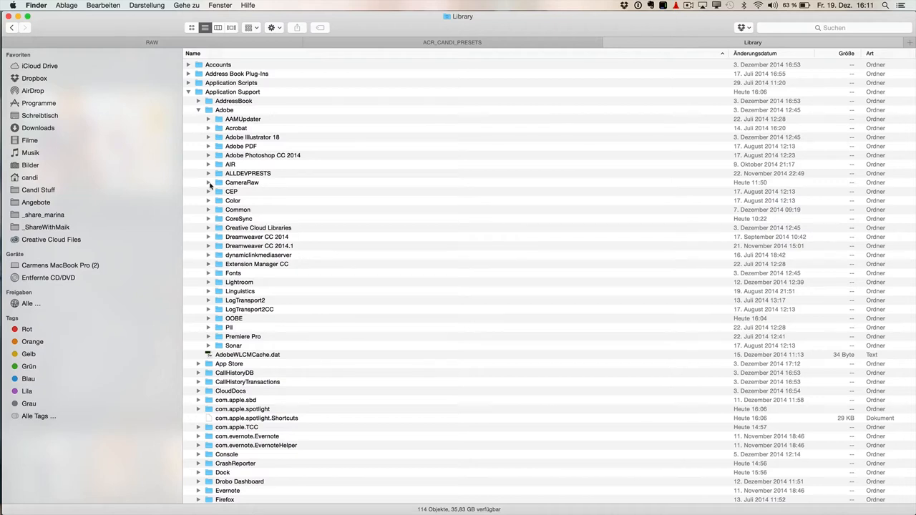
left_click(209, 183)
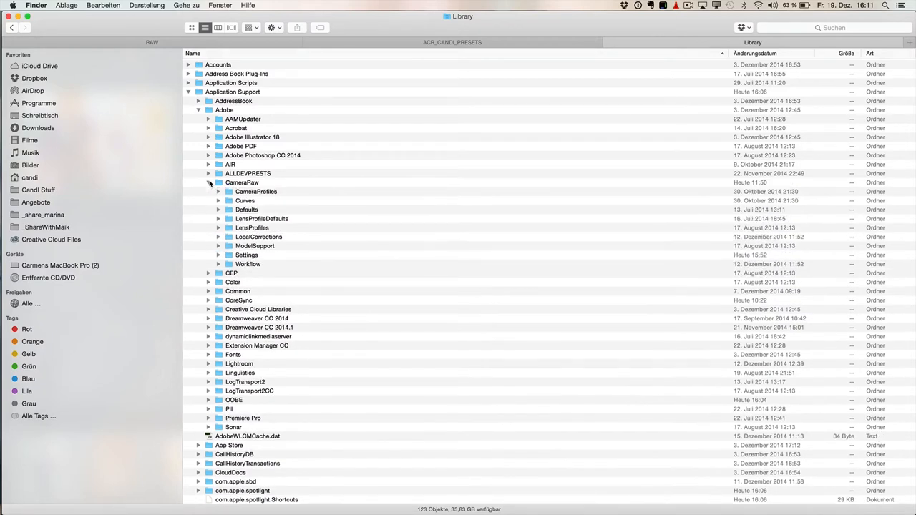
left_click(219, 255)
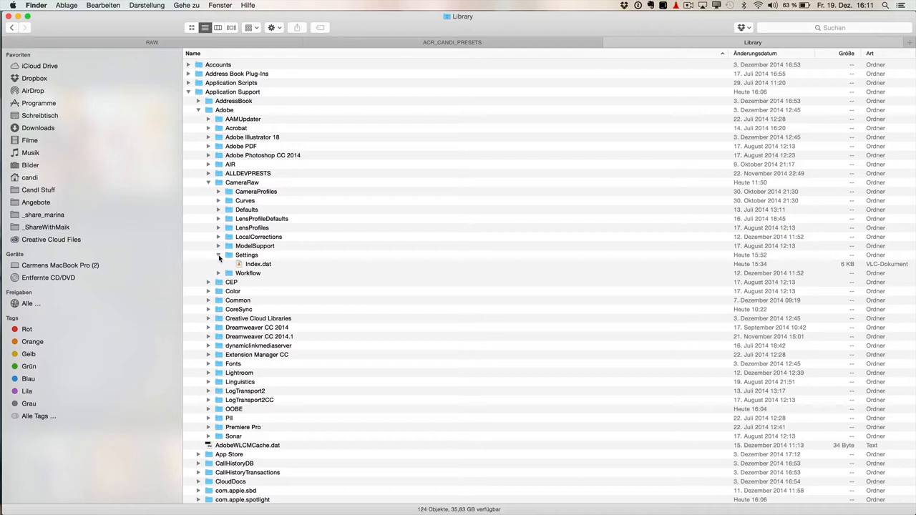
mouse_move(255, 258)
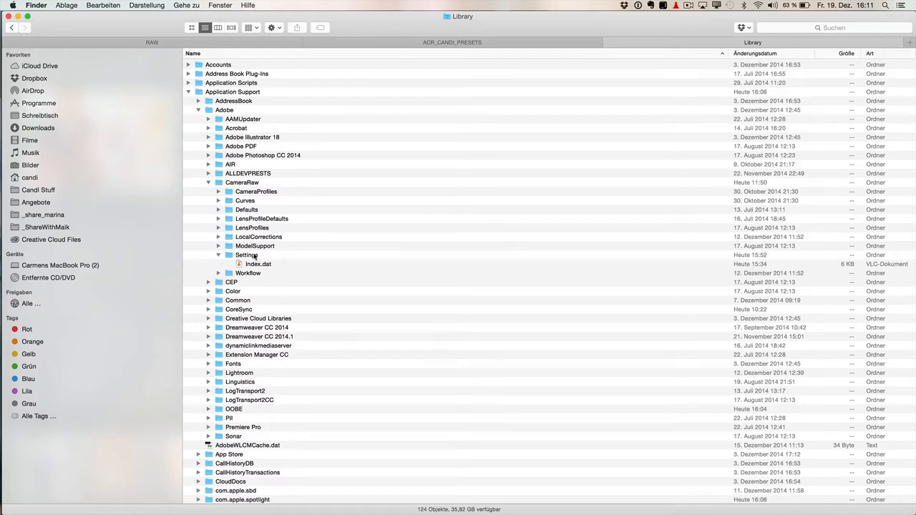
double_click(247, 255)
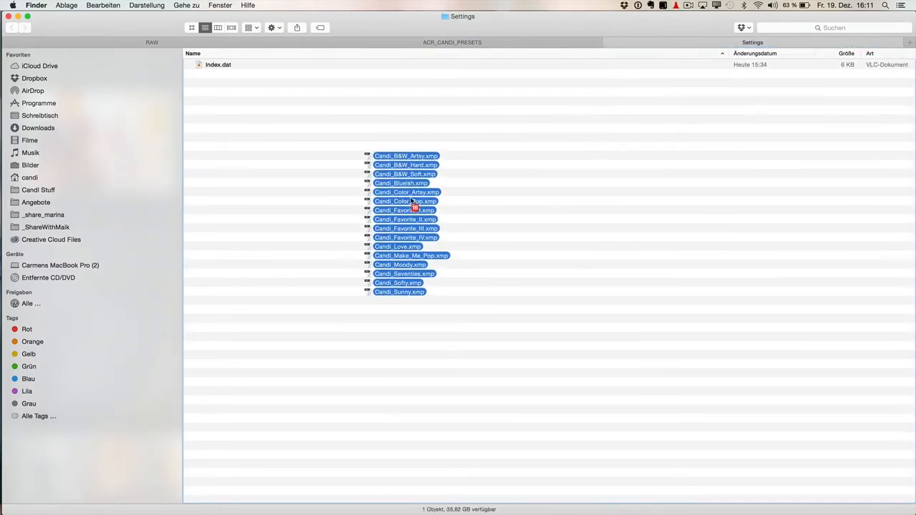
Drop the selected Candi presets and Candi_Tool_Reset_ALL.xmp into the Settings folder
left_click_drag(407, 200, 330, 203)
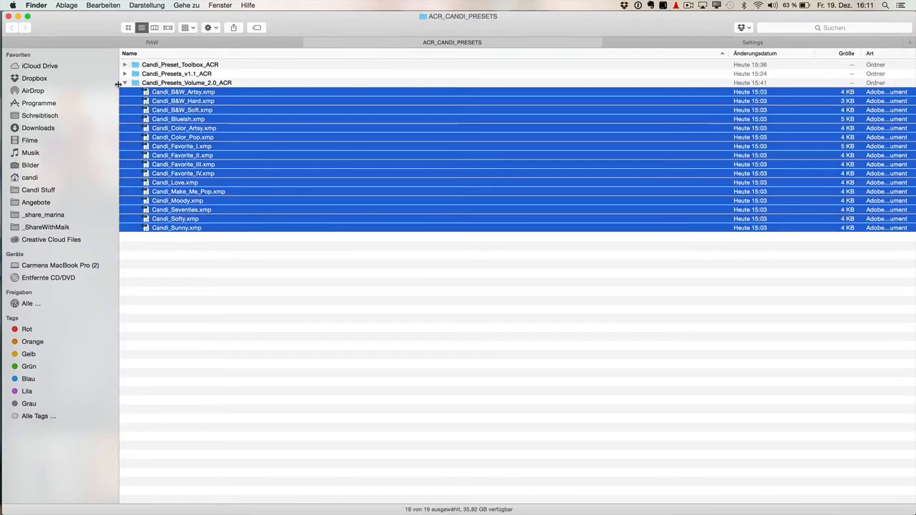
left_click(125, 74)
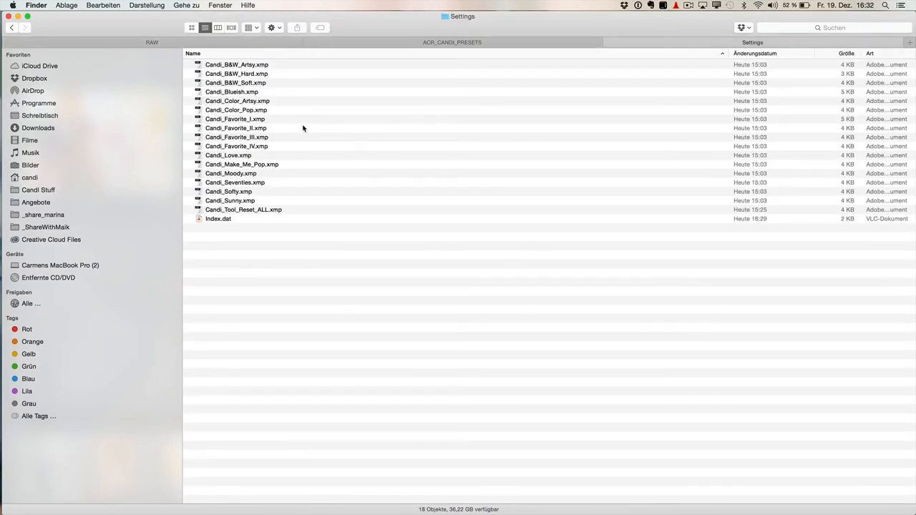
Bring Adobe Photoshop CC 2014 to the front from the Dock
left_click(191, 27)
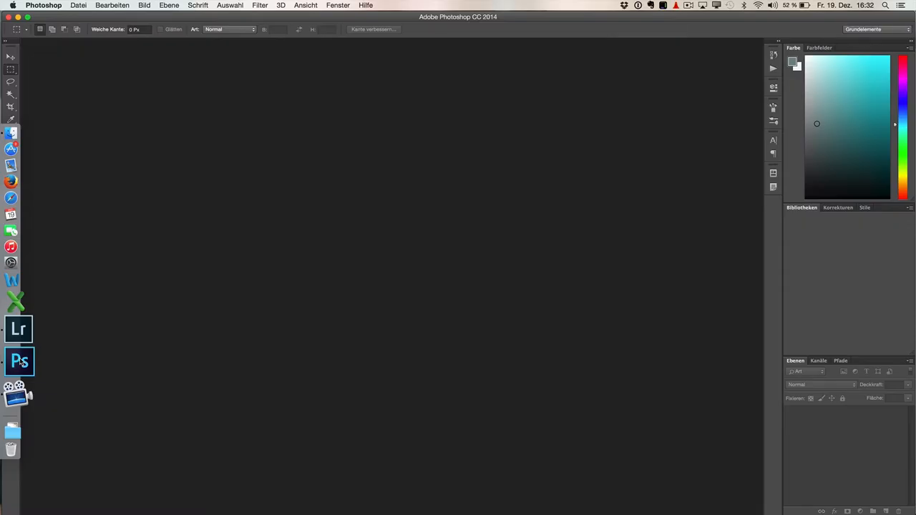
Load the raw wedding photos into Camera Raw and select the first shot, JP12540.CR2, the couple in the field
left_click(358, 218)
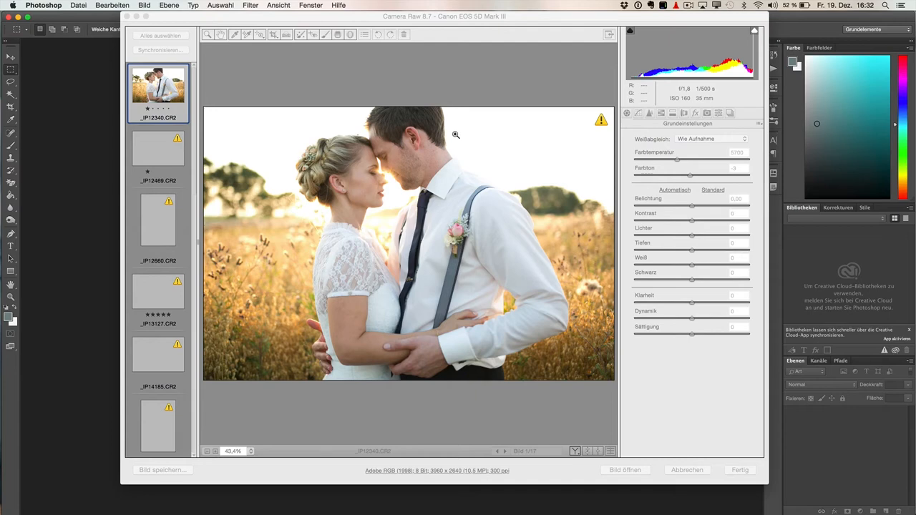
mouse_move(158, 154)
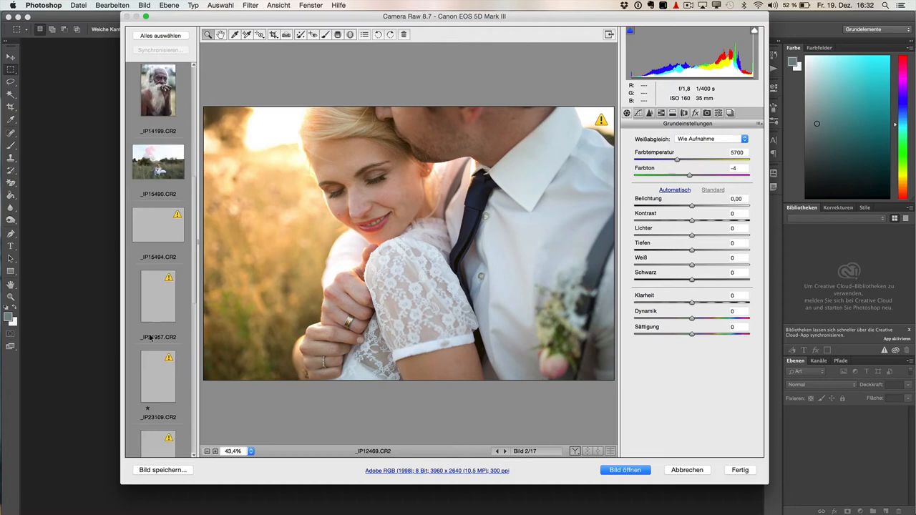
scroll("down", 3)
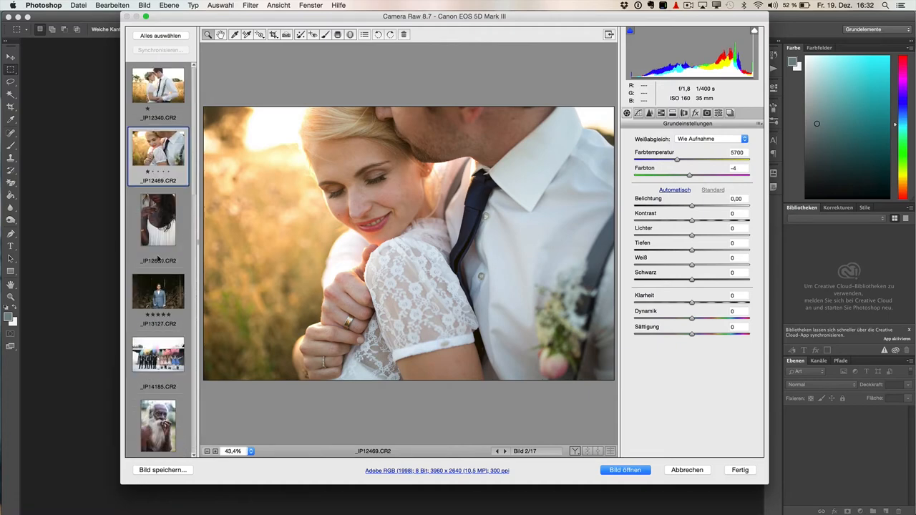
left_click(158, 86)
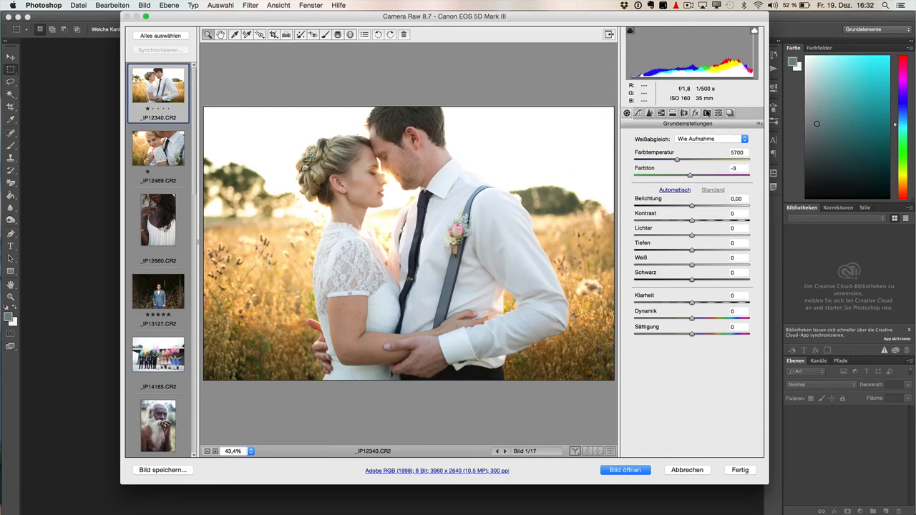
mouse_move(719, 111)
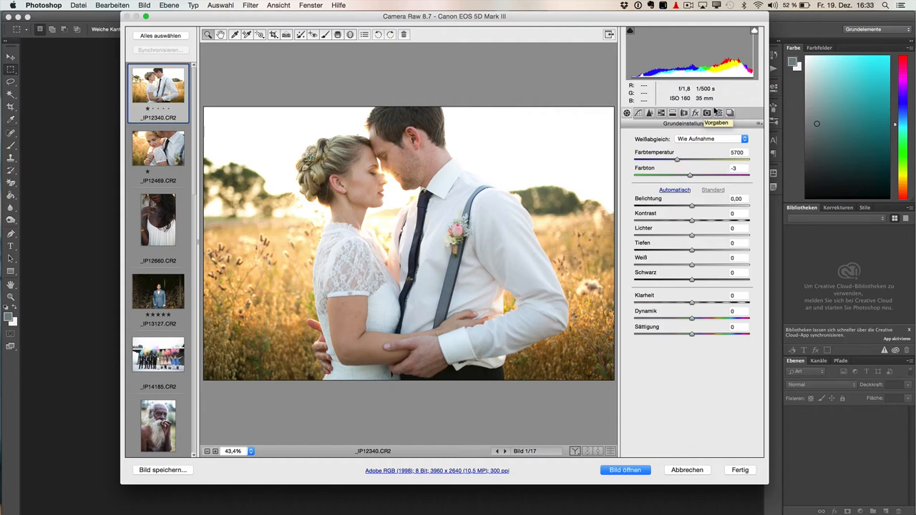
mouse_move(438, 230)
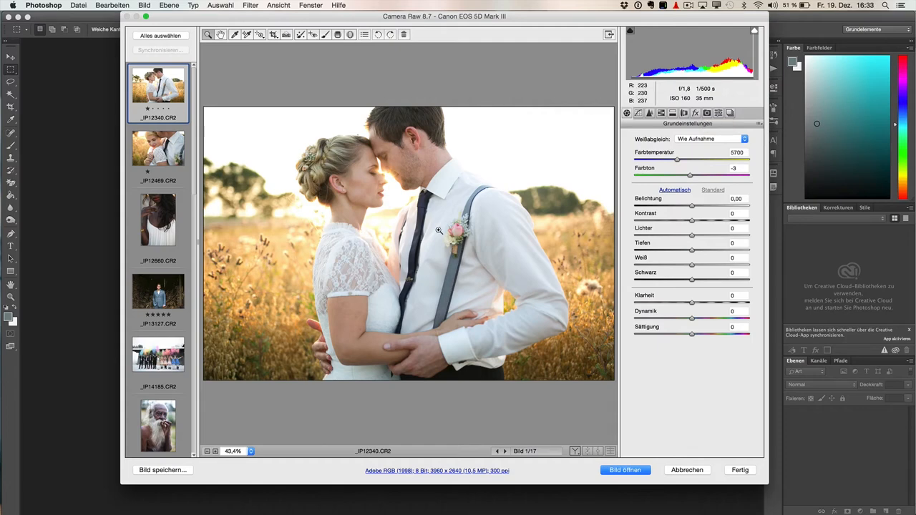
mouse_move(515, 212)
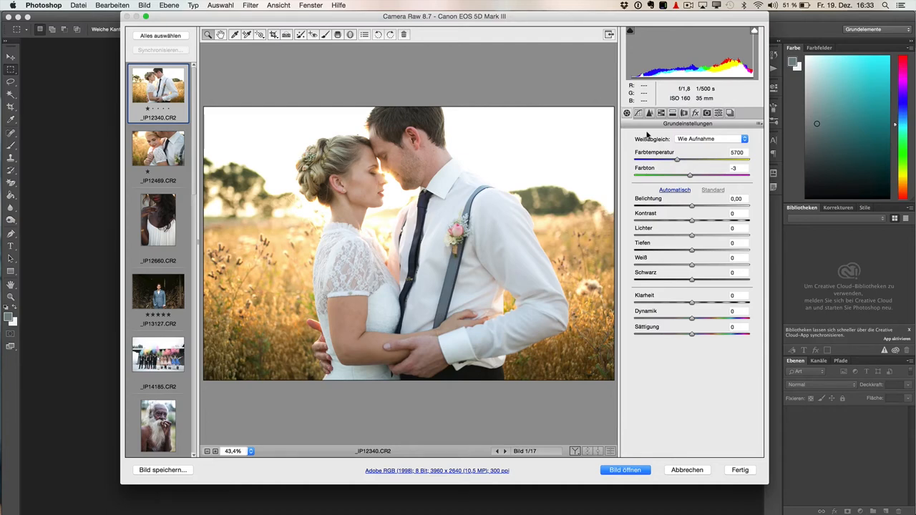
mouse_move(707, 112)
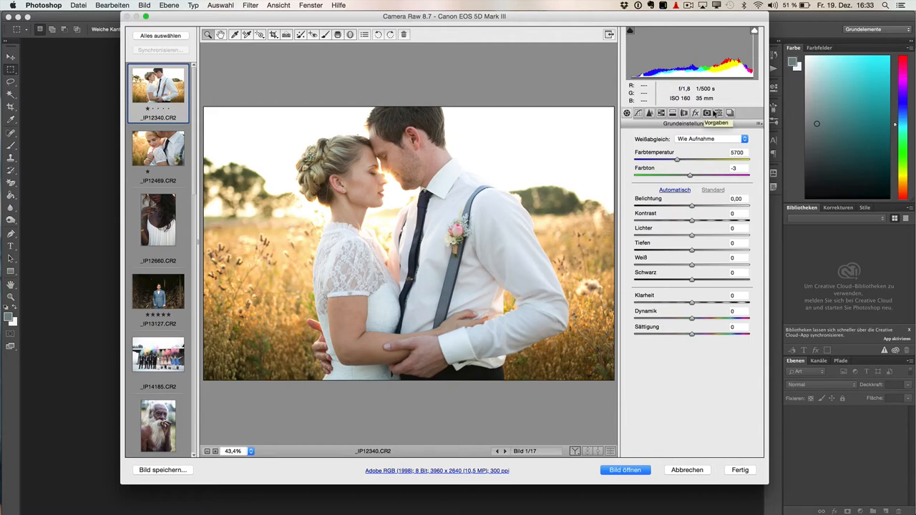
Show the Candi presets list, try Candi_B&W_Artsy, then apply Candi_Tool_Reset_ALL with reset variants shown
left_click(716, 123)
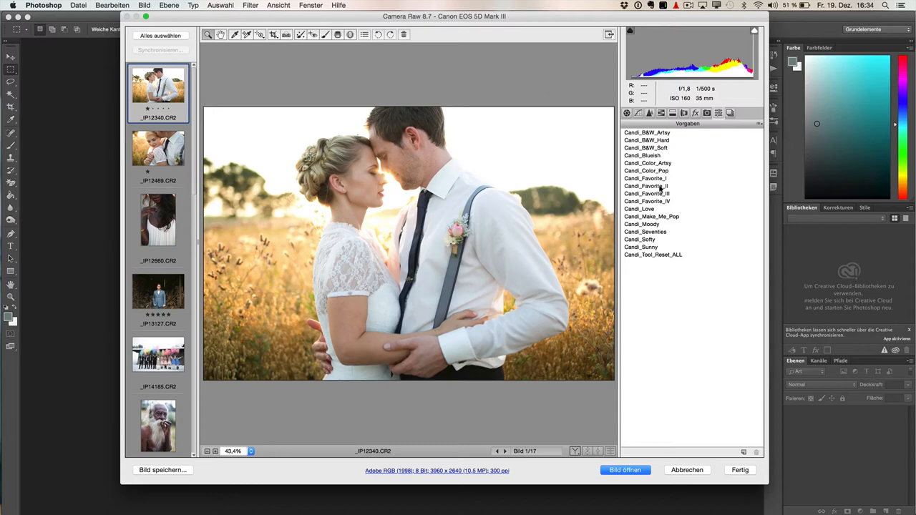
mouse_move(652, 186)
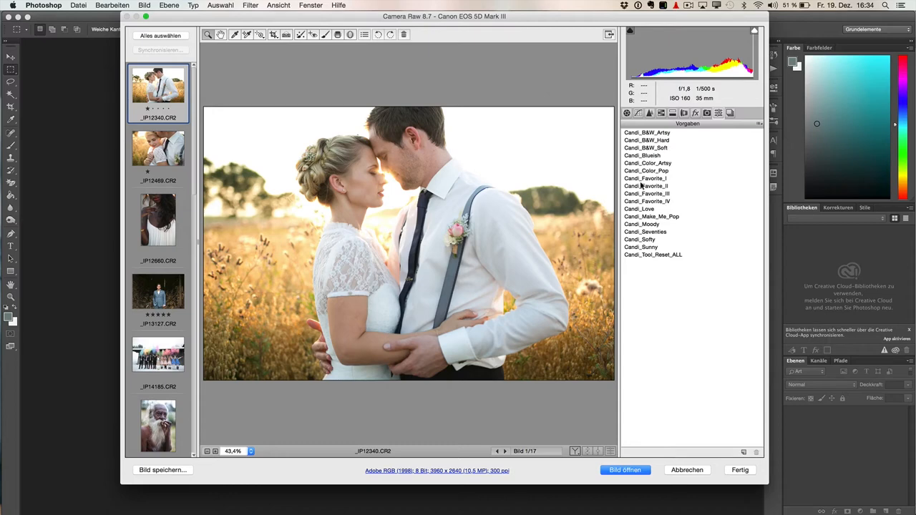
mouse_move(638, 255)
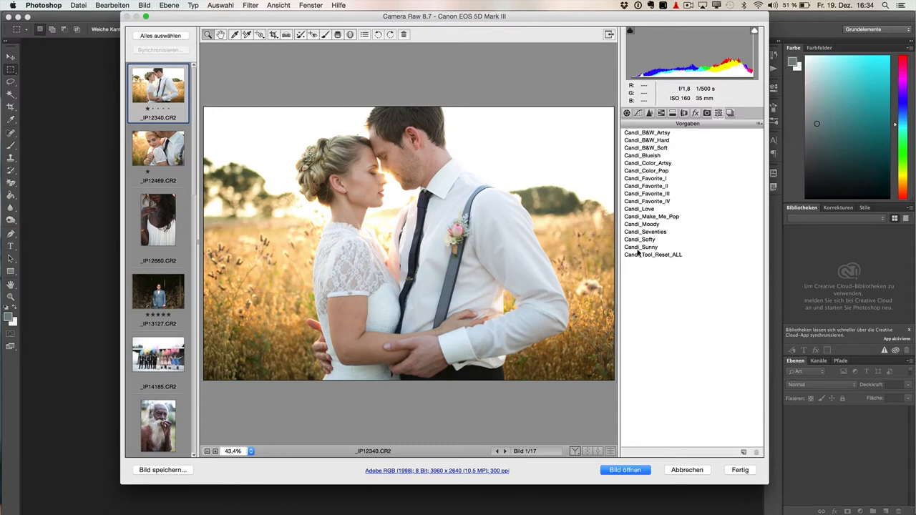
mouse_move(655, 254)
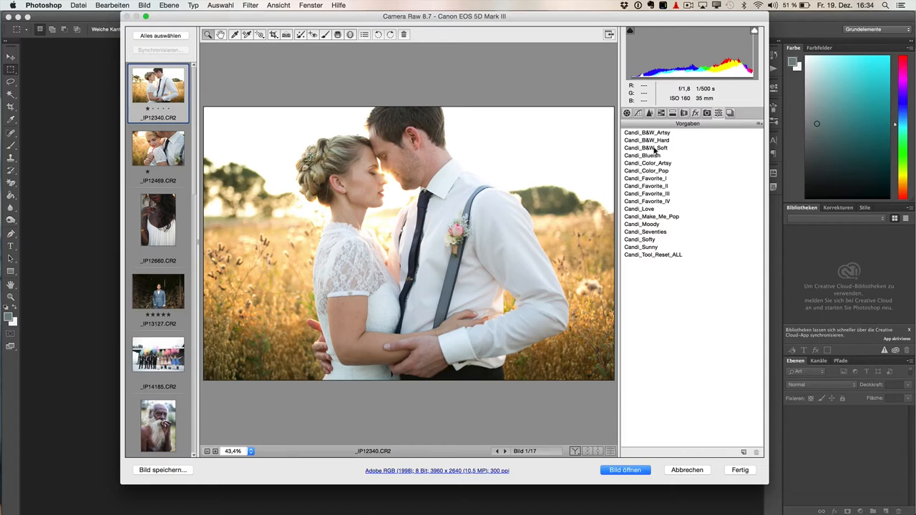
left_click(647, 132)
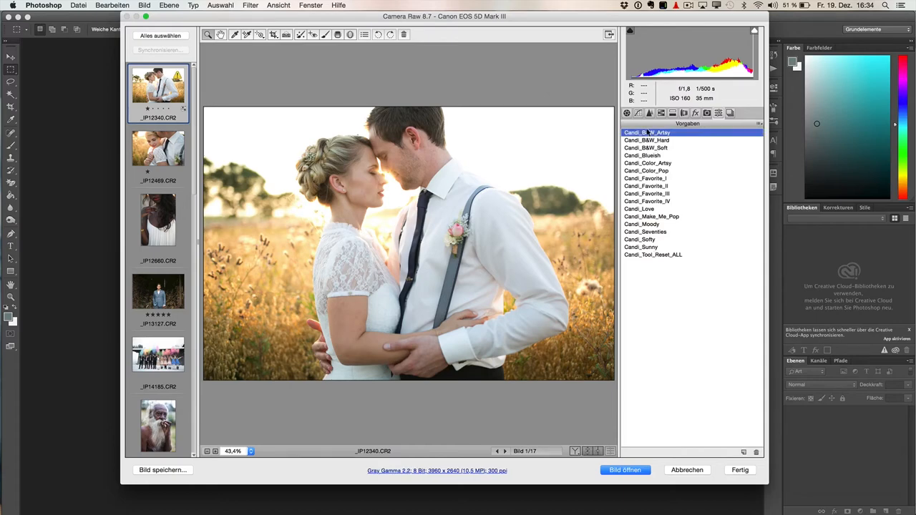
left_click(652, 255)
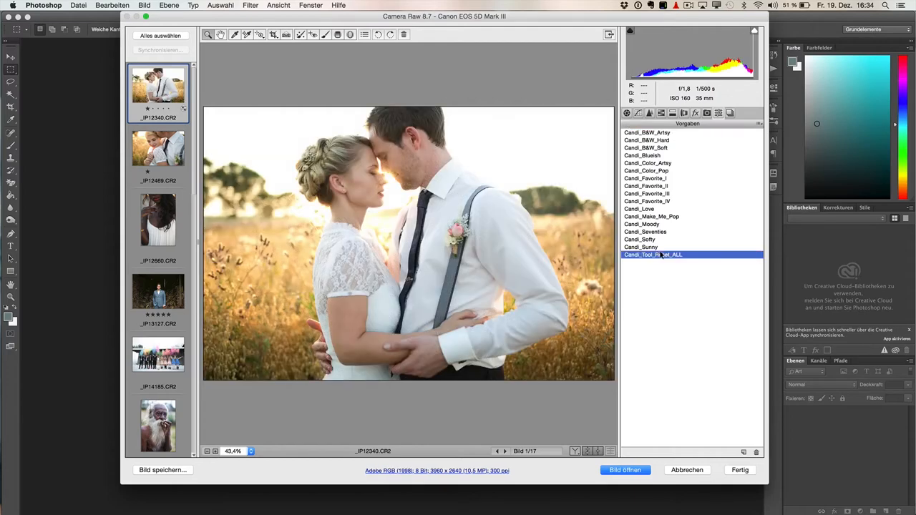
mouse_move(666, 379)
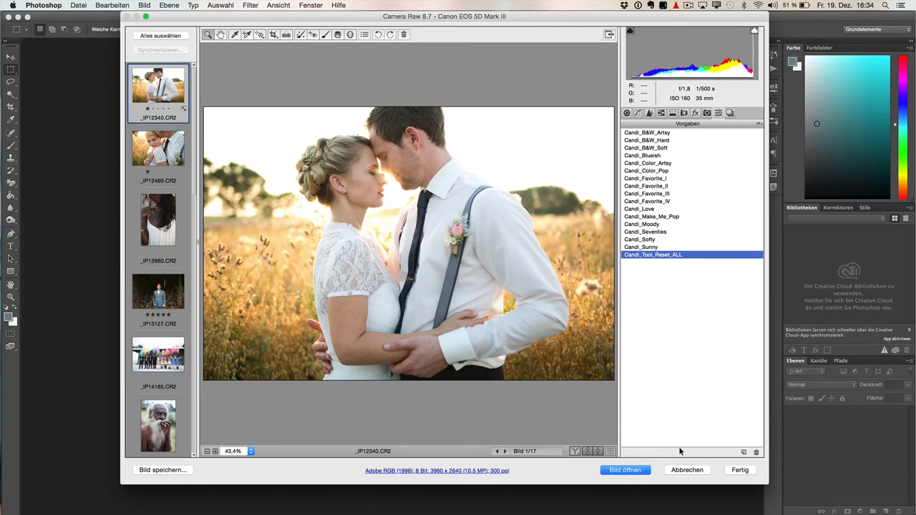
key("alt")
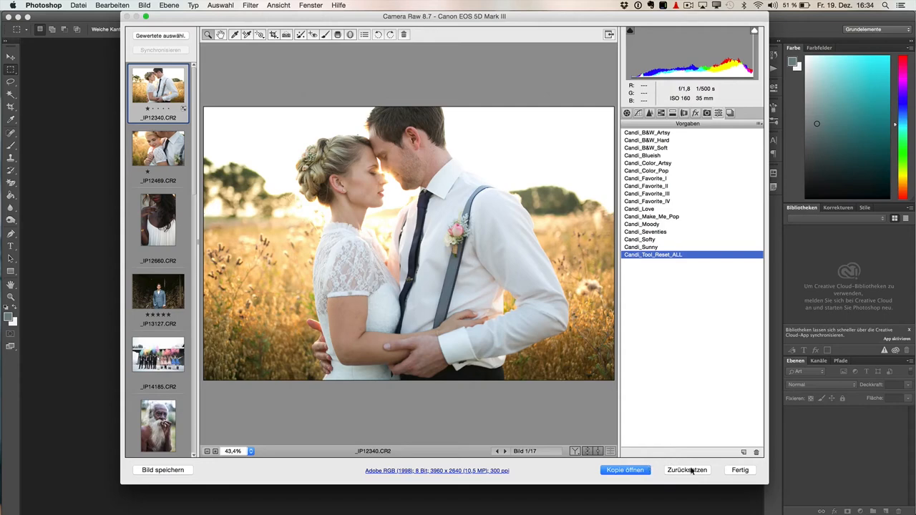
mouse_move(624, 470)
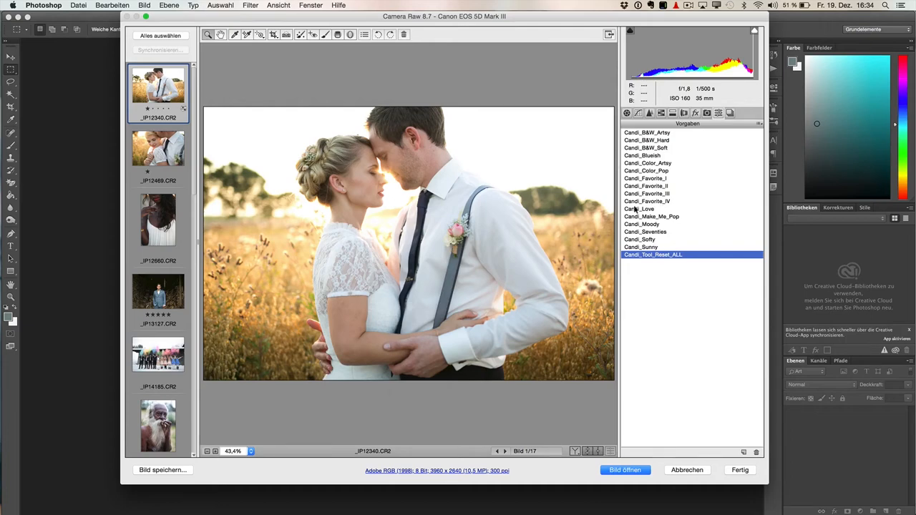
Apply Candi_Love to both couple photos and Candi_Color_Artsy to the woman-in-white portrait
left_click(639, 209)
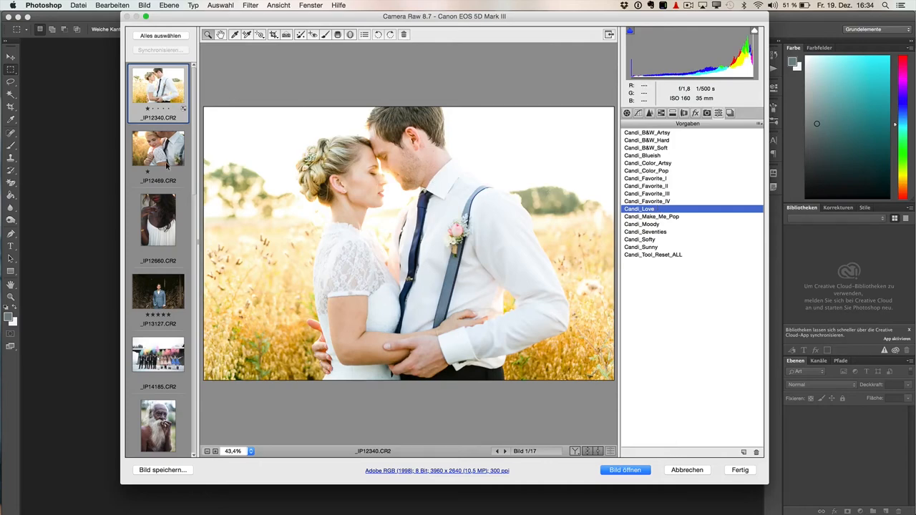
left_click(157, 147)
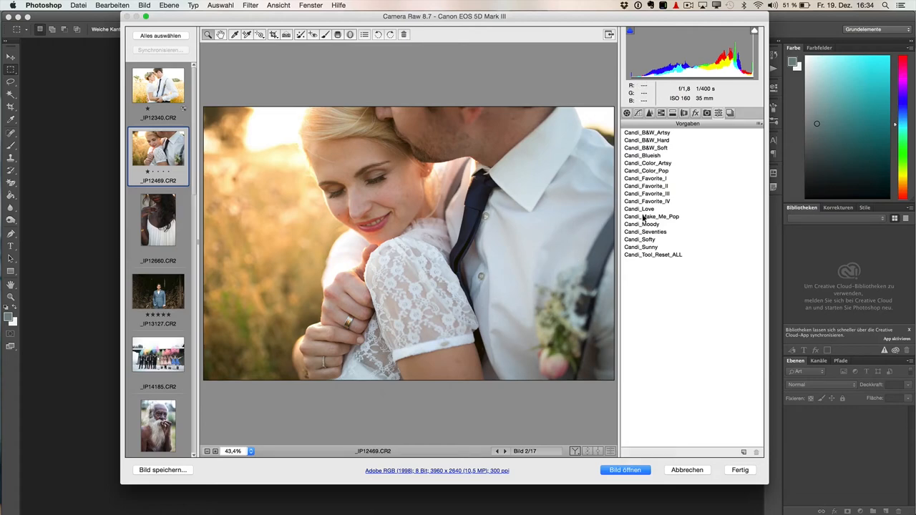
left_click(638, 209)
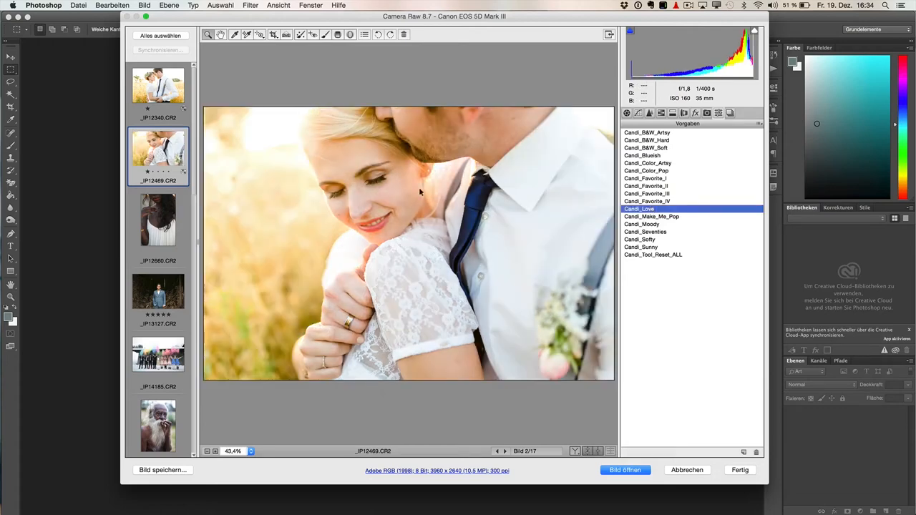
left_click(157, 220)
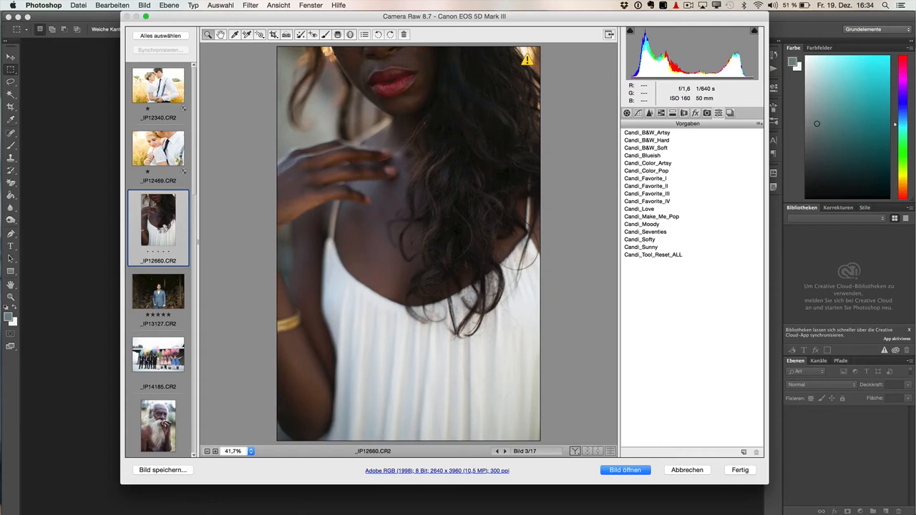
left_click(647, 170)
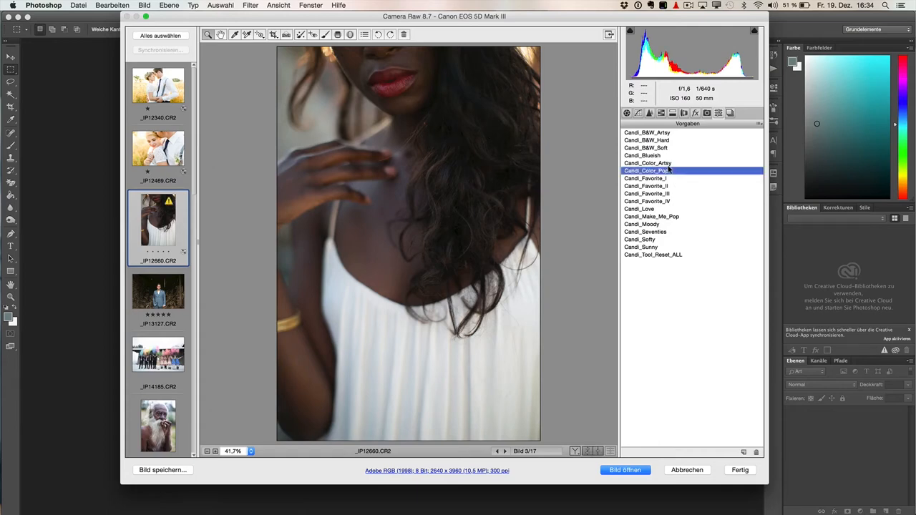
left_click(647, 163)
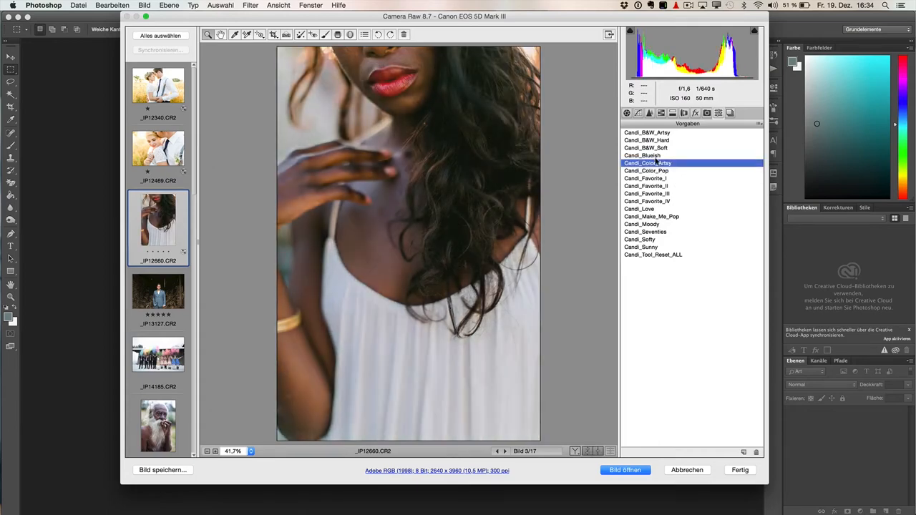
Give the man in the blue suit a Candi preset and select the bearded old man portrait
left_click(157, 293)
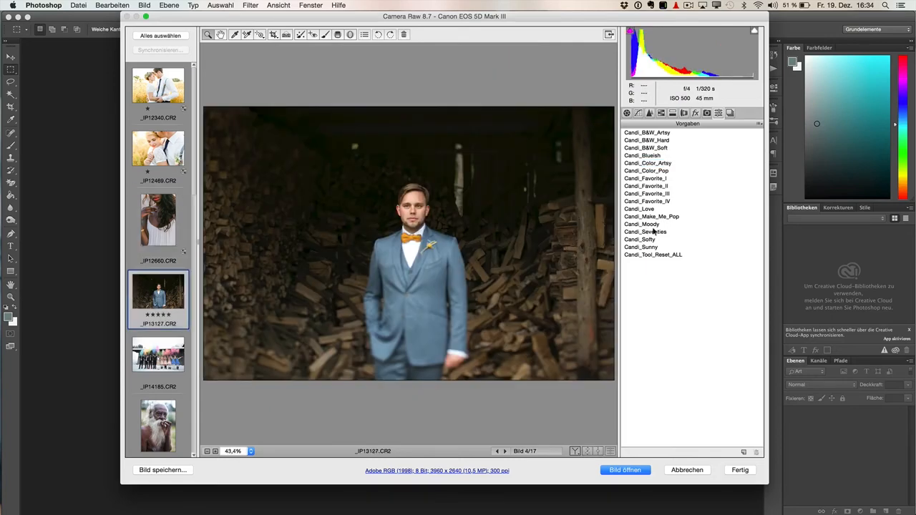
left_click(644, 232)
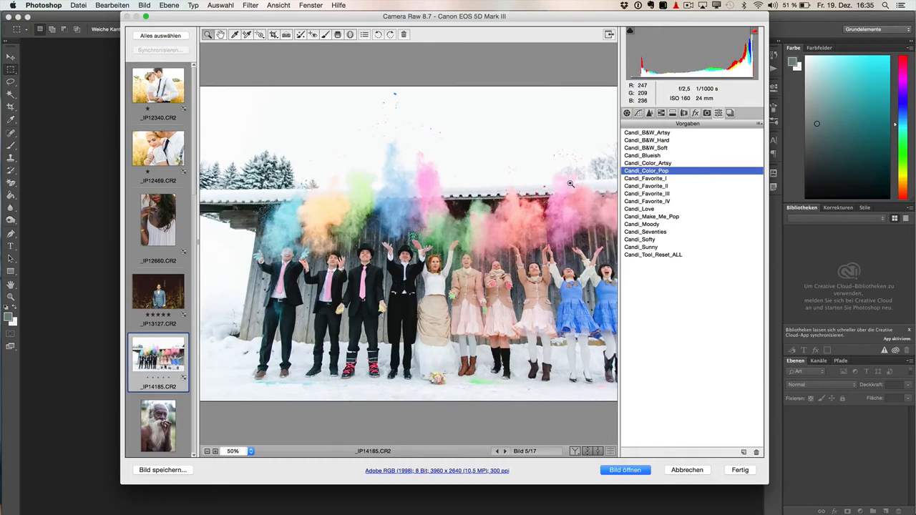
left_click(157, 427)
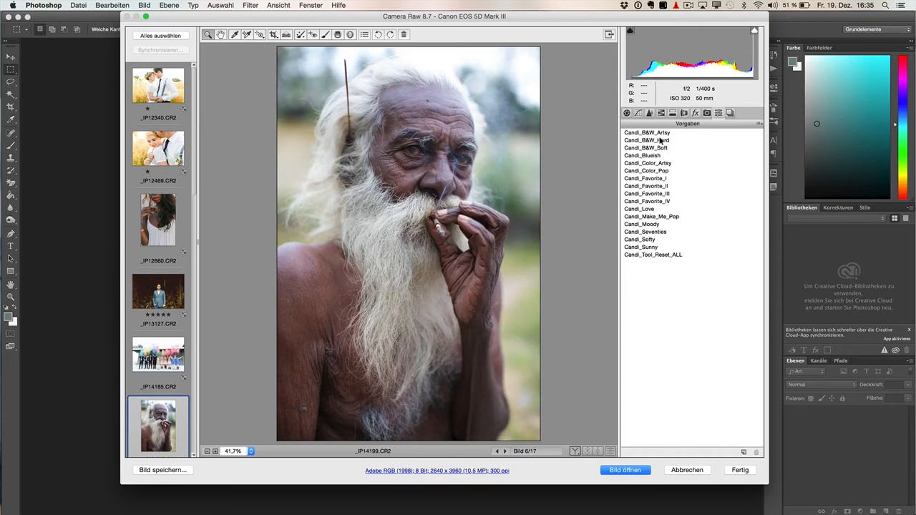
Apply a Candi B&W preset to the old man portrait and nudge the Blacks slider lighter
left_click(645, 140)
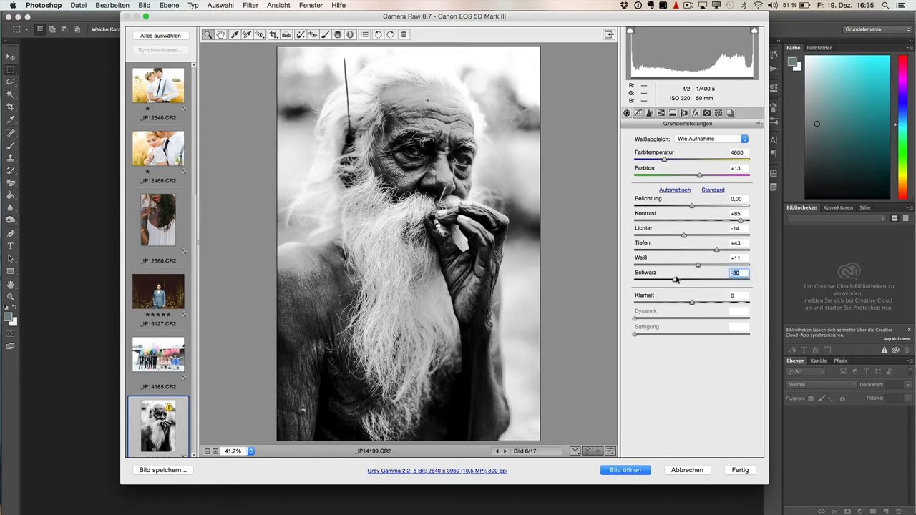
left_click_drag(673, 279, 681, 279)
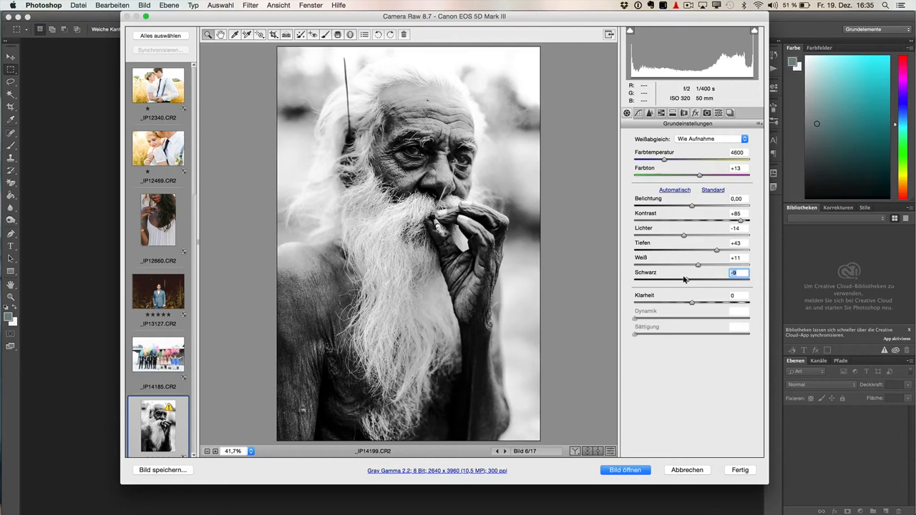
left_click(718, 111)
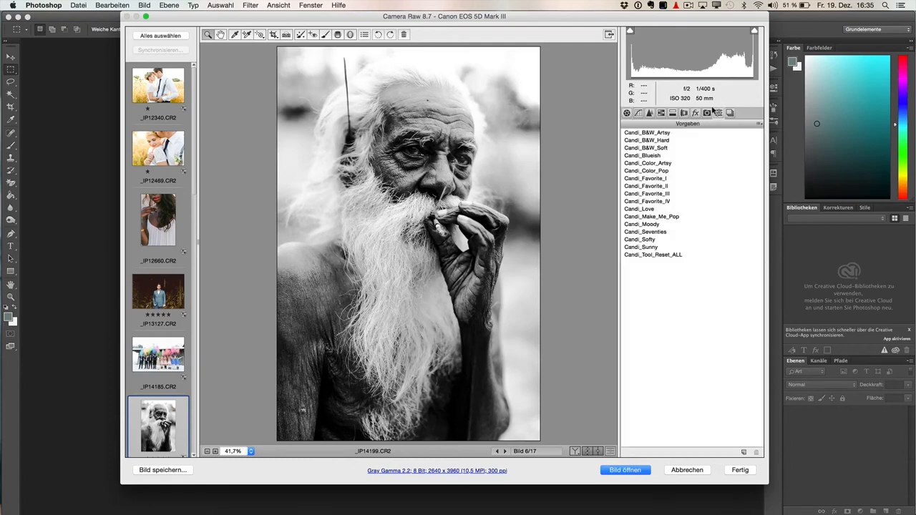
scroll("down", 3)
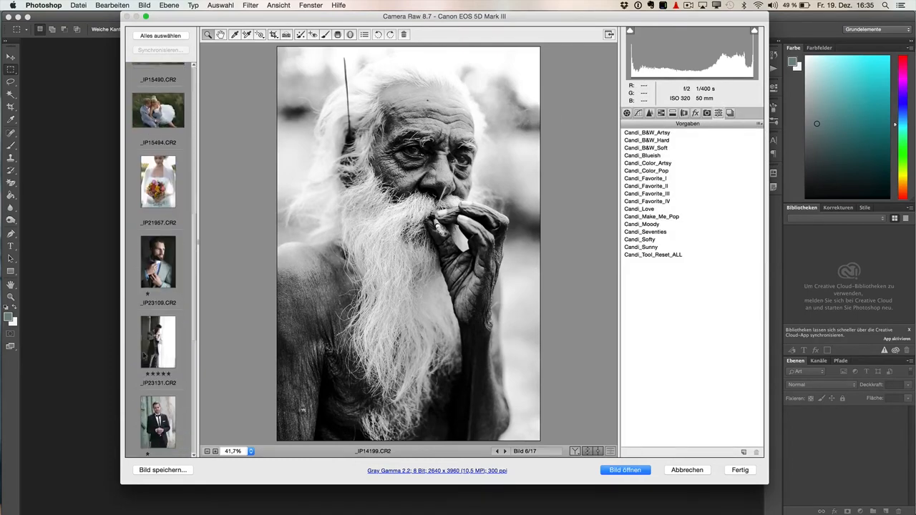
Apply Candi_B&W_Artsy to the bearded suited man and Candi_Seventies to the window portrait
left_click(158, 265)
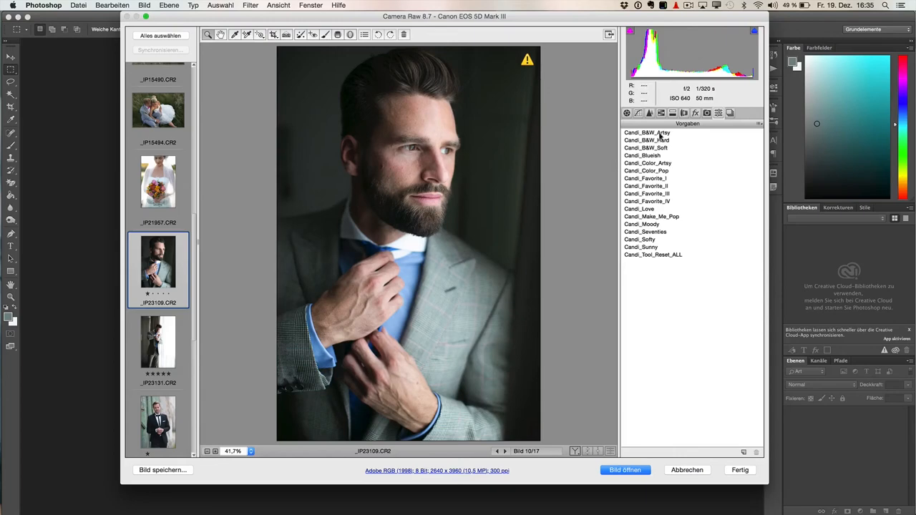
left_click(647, 132)
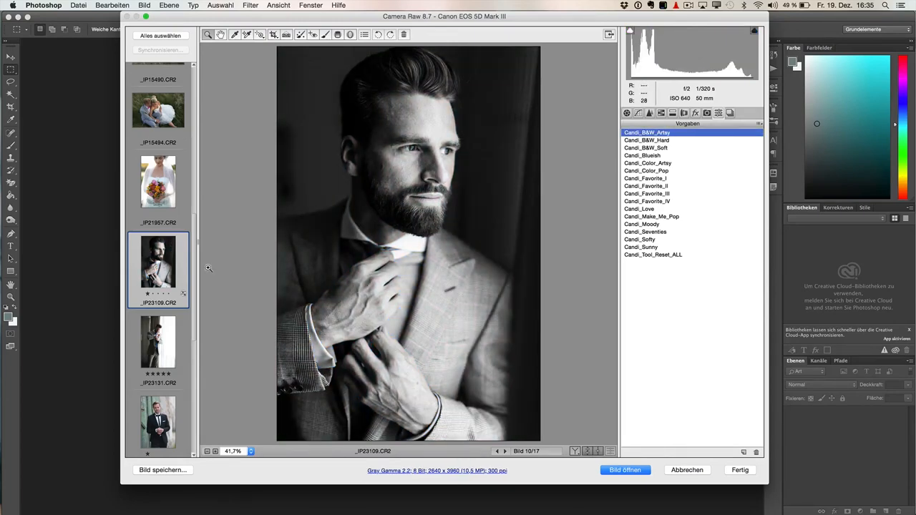
scroll("down", 3)
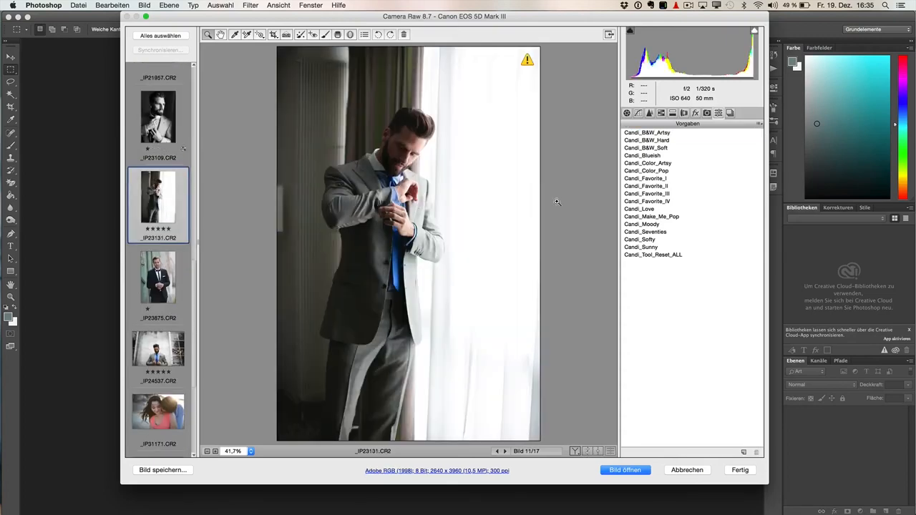
left_click(644, 231)
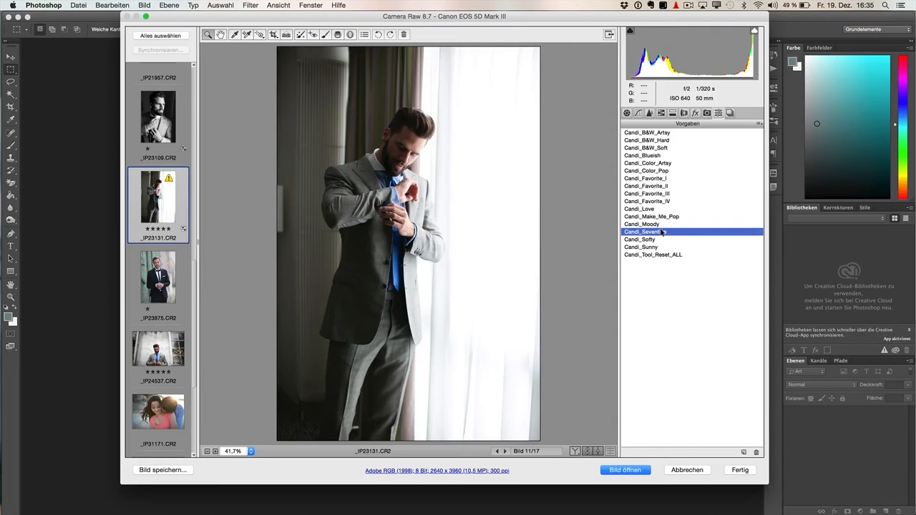
left_click(644, 232)
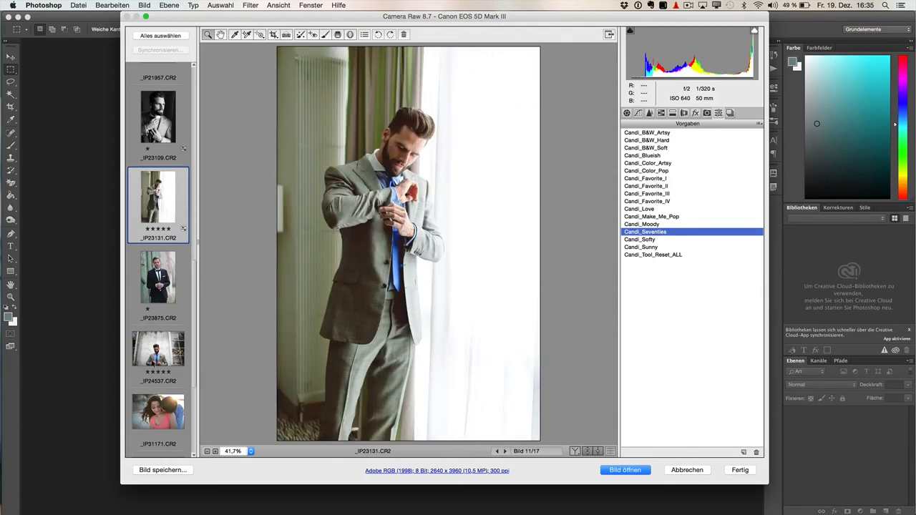
Apply Candi_Moody to the seaside couple and Candi_B&W_Hard to the kissing-couple photos
scroll("down", 3)
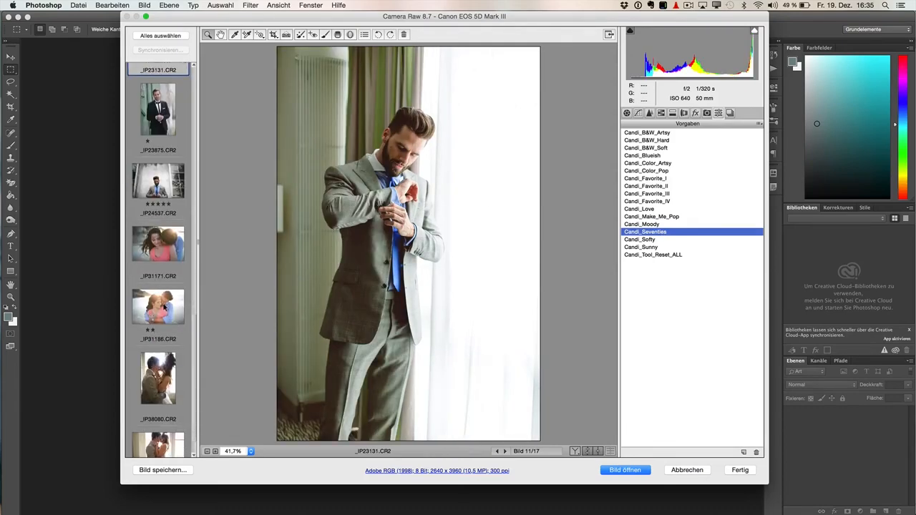
left_click(157, 243)
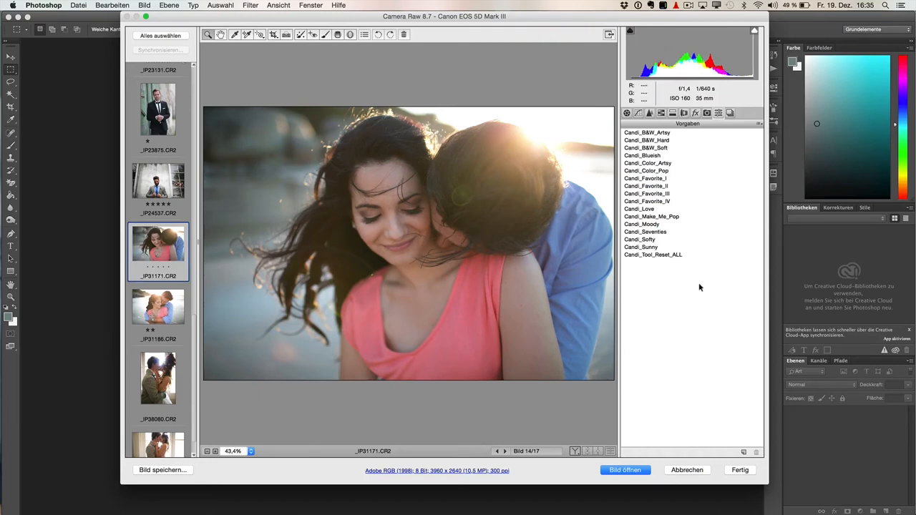
mouse_move(651, 223)
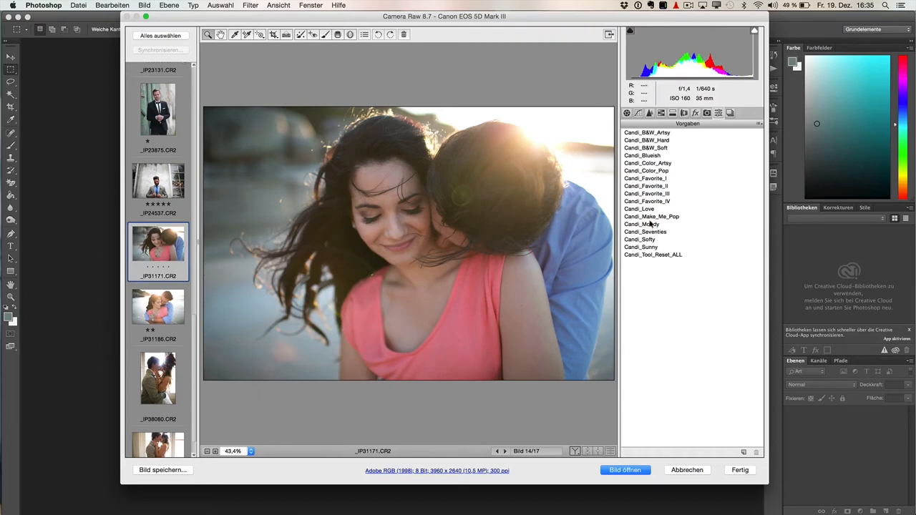
left_click(642, 223)
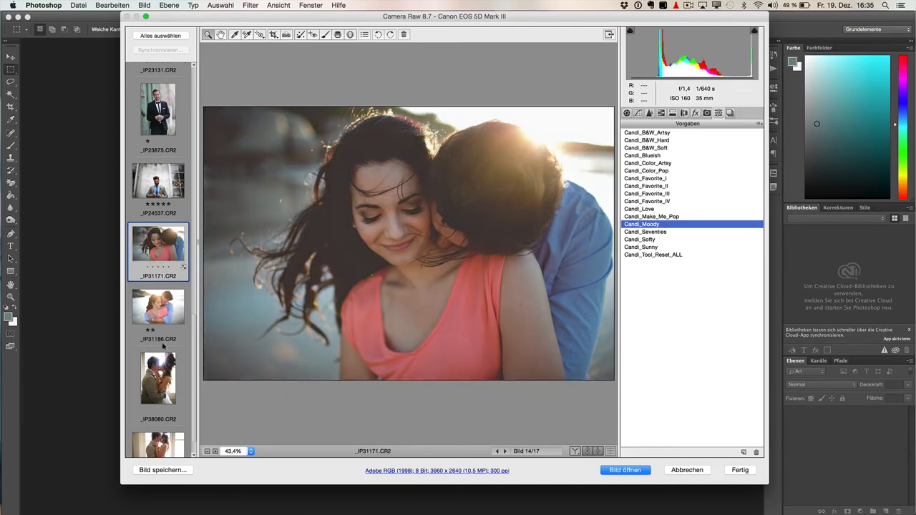
left_click(158, 378)
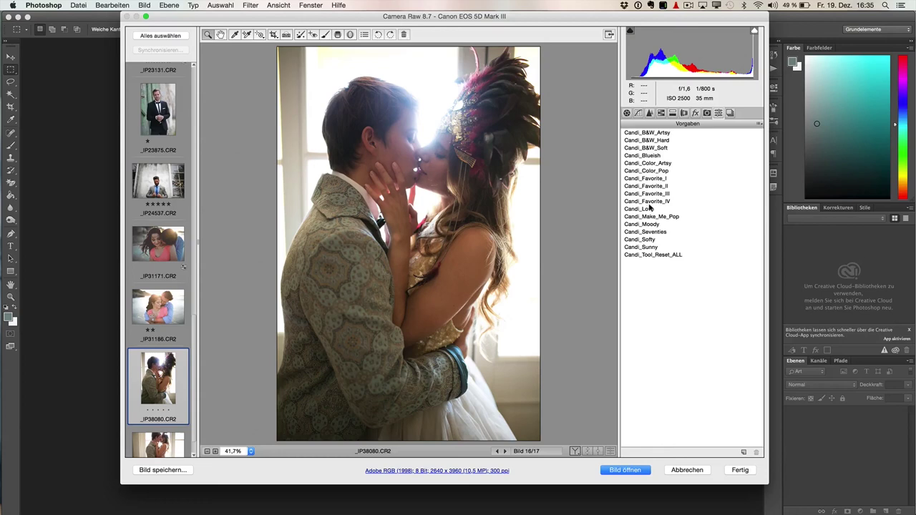
left_click(647, 140)
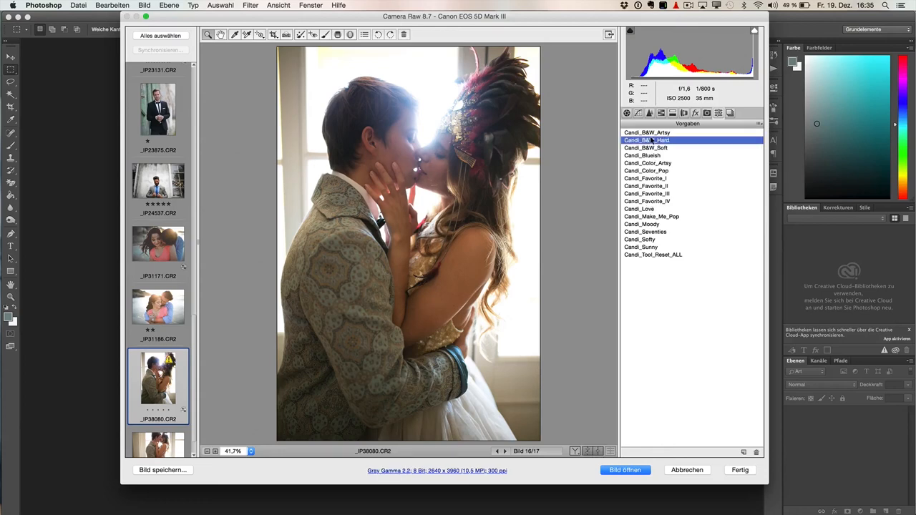
left_click(647, 141)
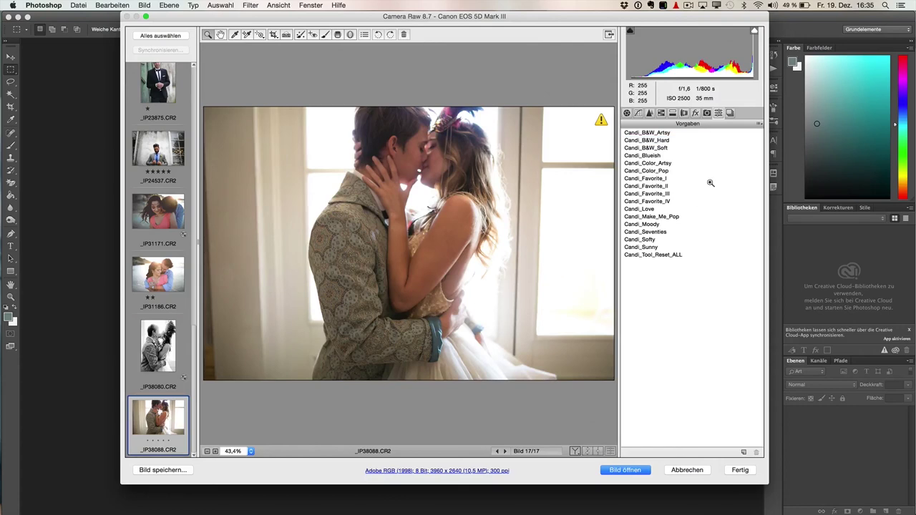
Crop the couple photo and open it in Photoshop using the embedded colour profile
left_click(638, 209)
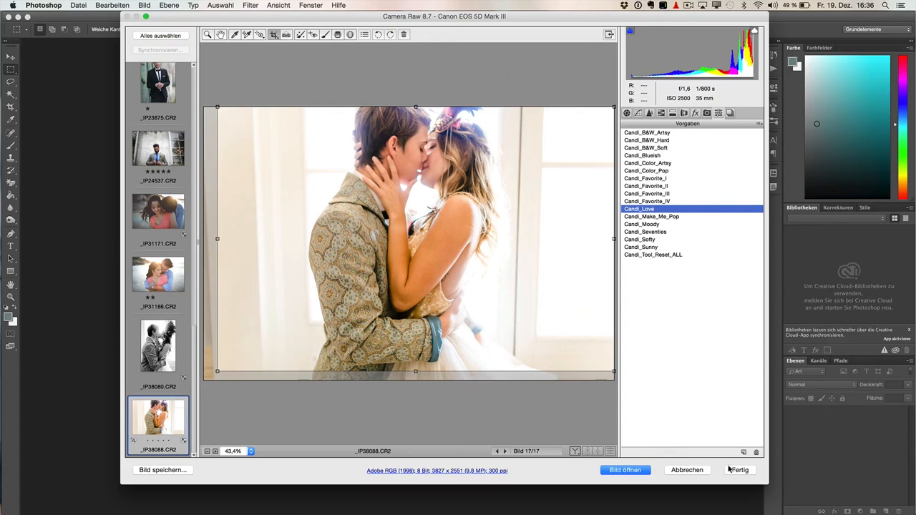
left_click(624, 470)
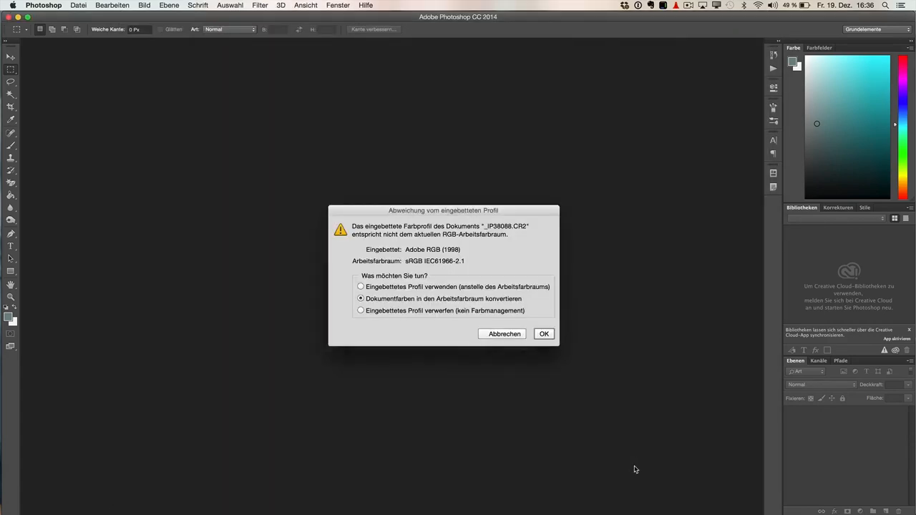
left_click(361, 286)
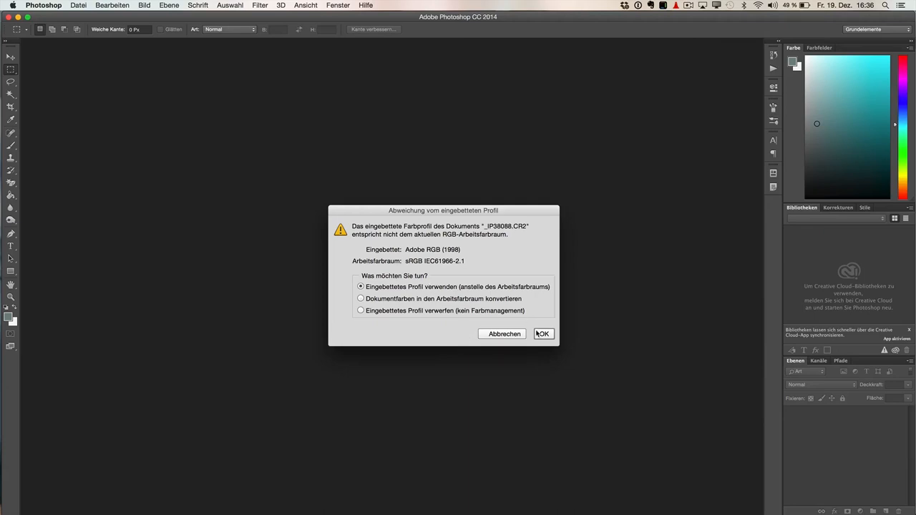
left_click(543, 334)
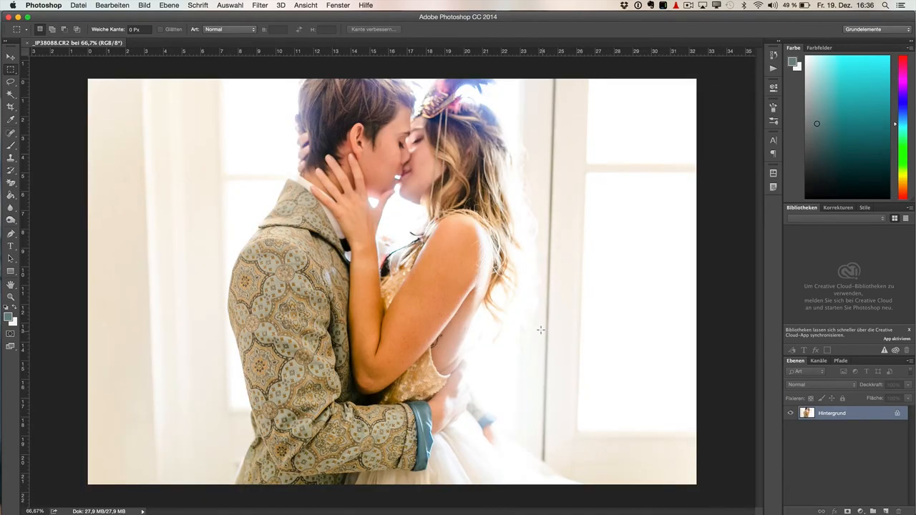